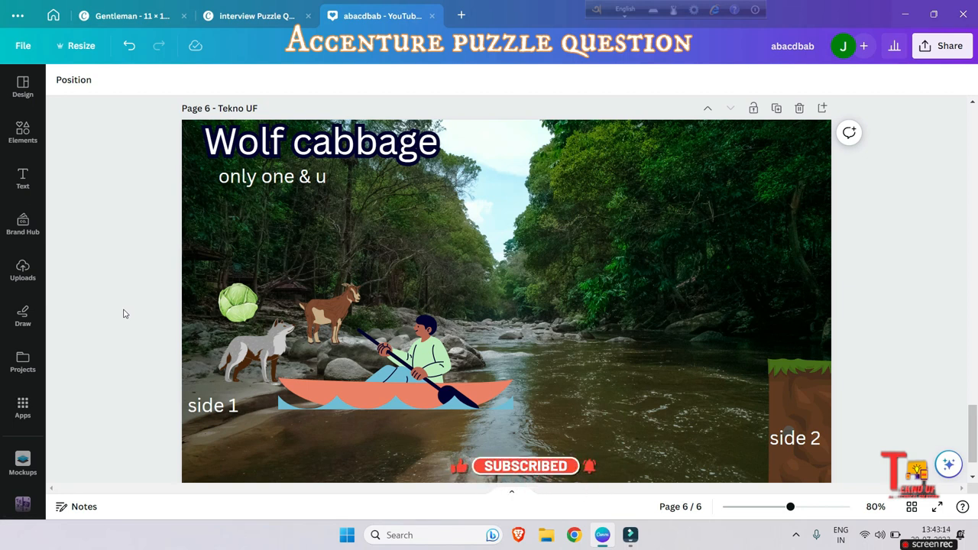
Step: Select the boat with the boatman on side 1 and release the selection
click(237, 302)
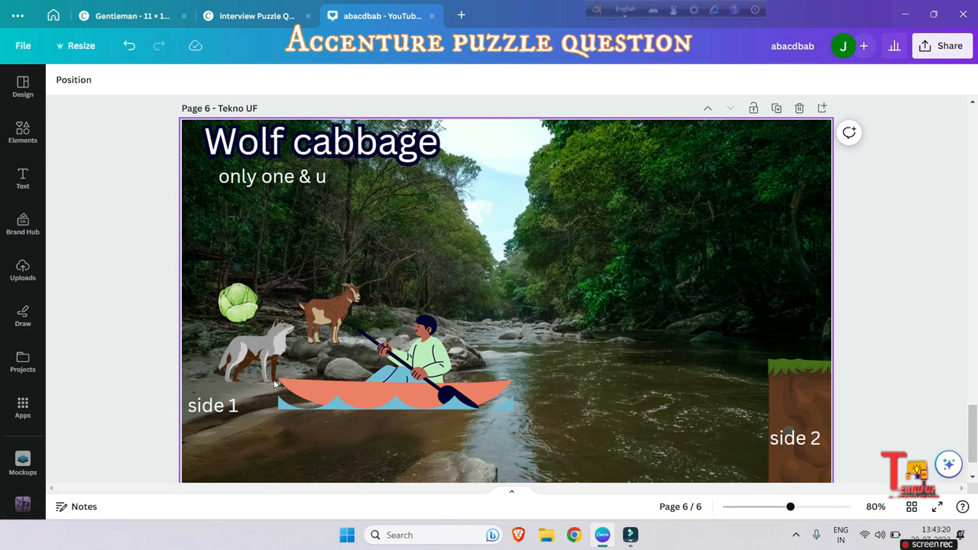
click(425, 363)
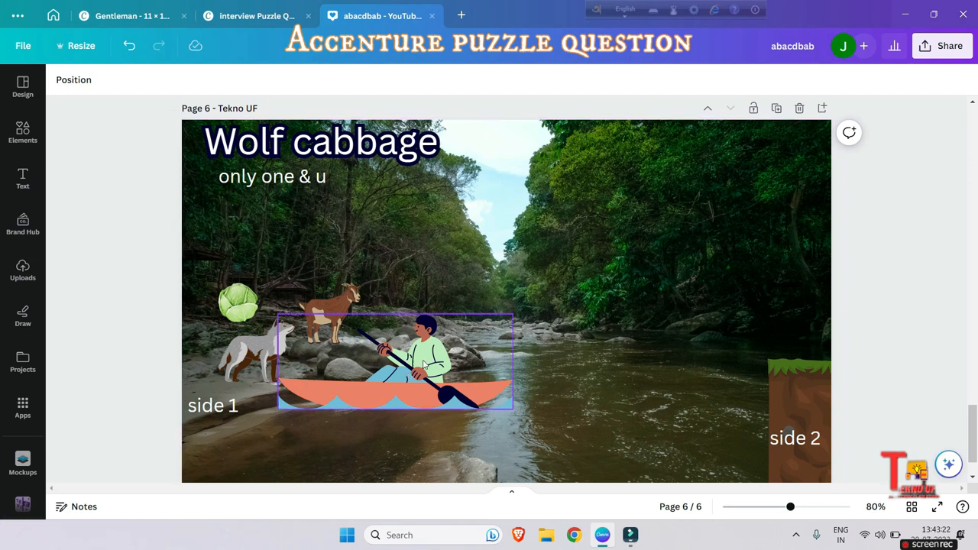
click(394, 364)
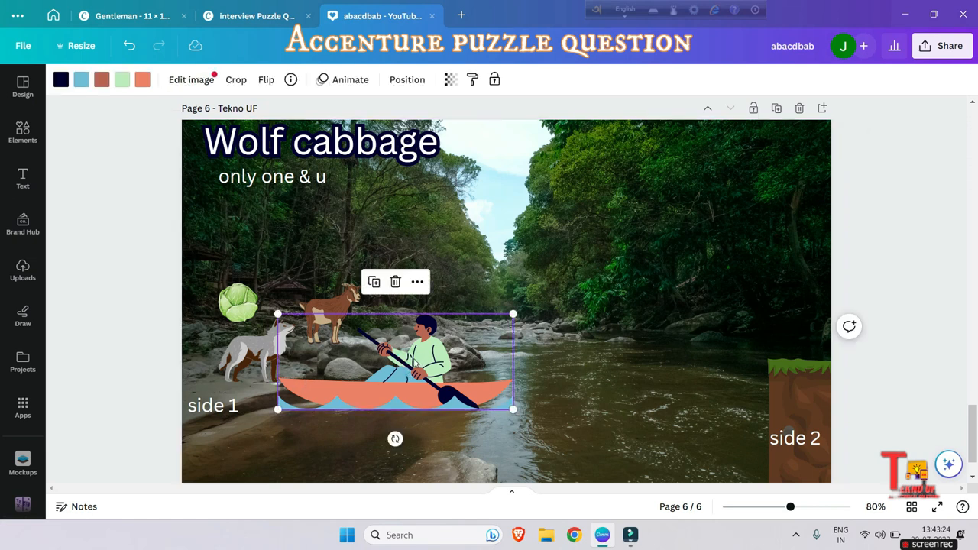
click(238, 303)
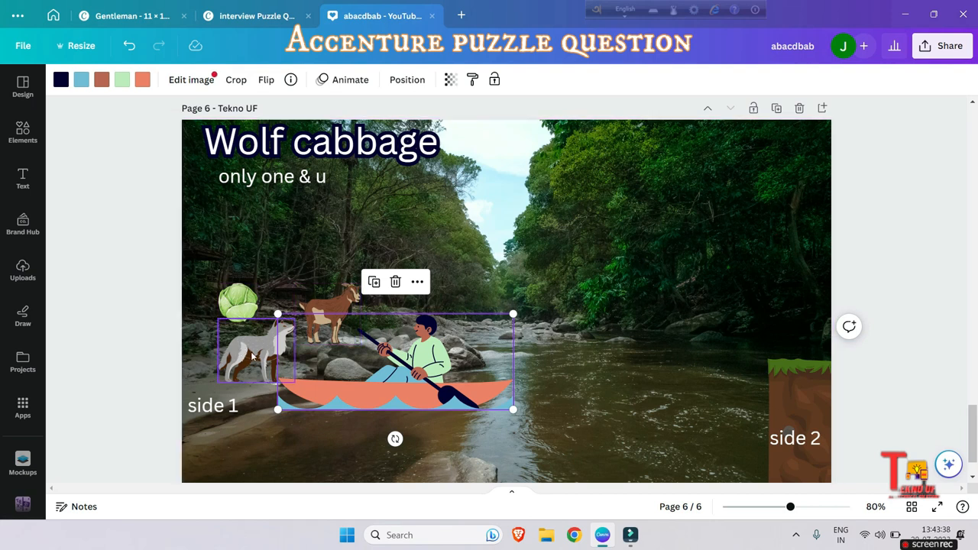
mouse_move(257, 344)
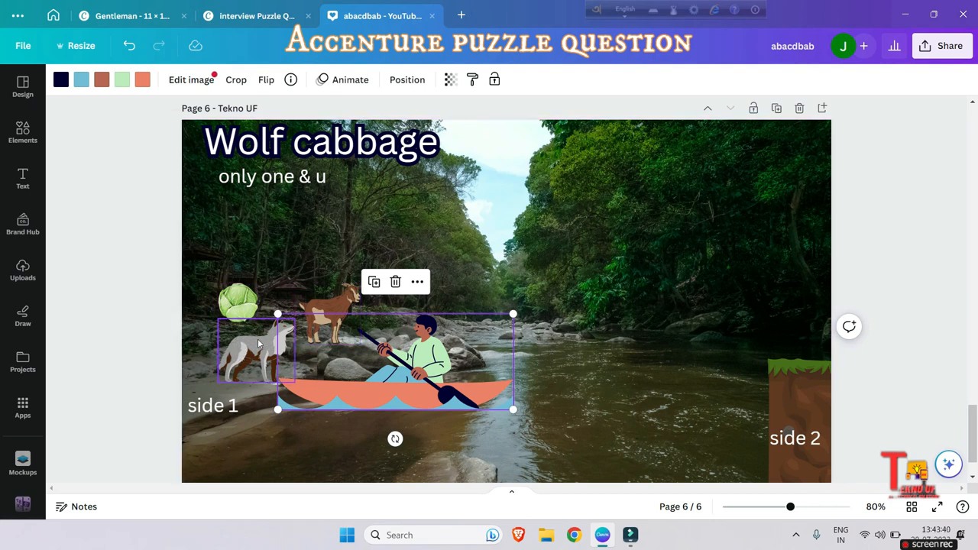
click(329, 311)
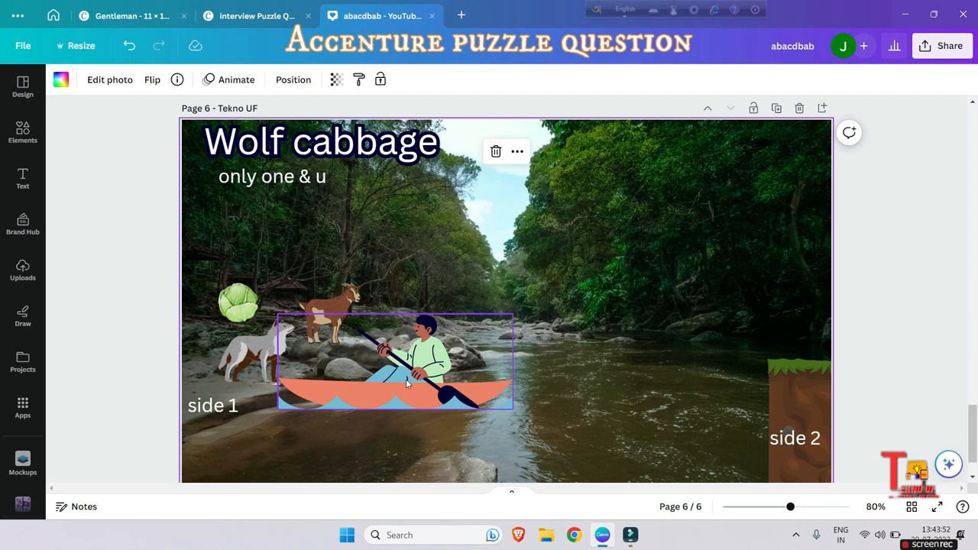
Step: Move the wolf from side 1 into the boat
click(257, 351)
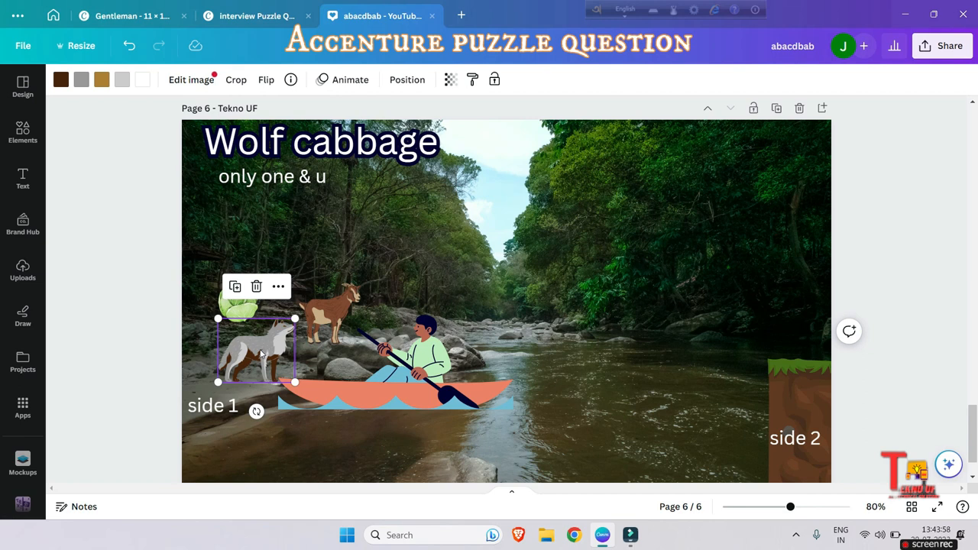
drag(257, 352, 336, 352)
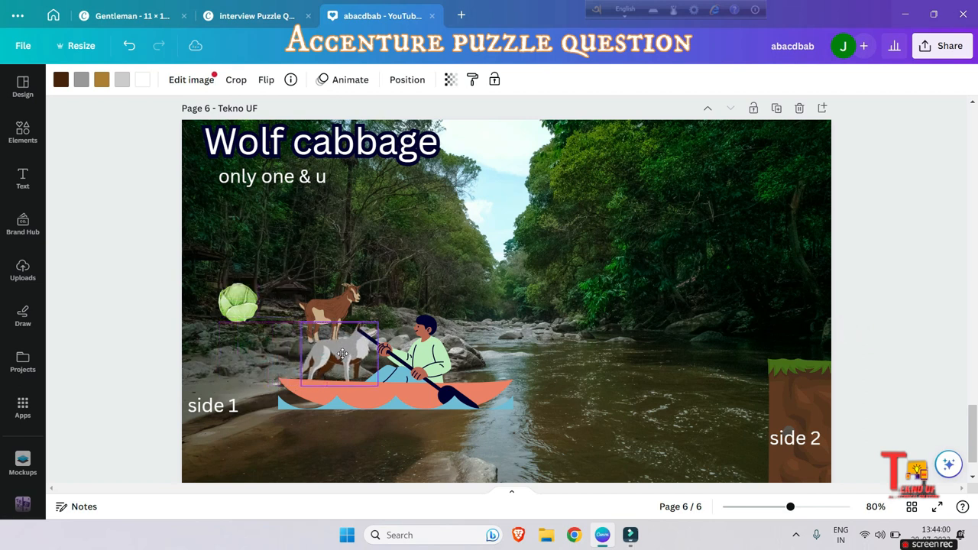
click(344, 359)
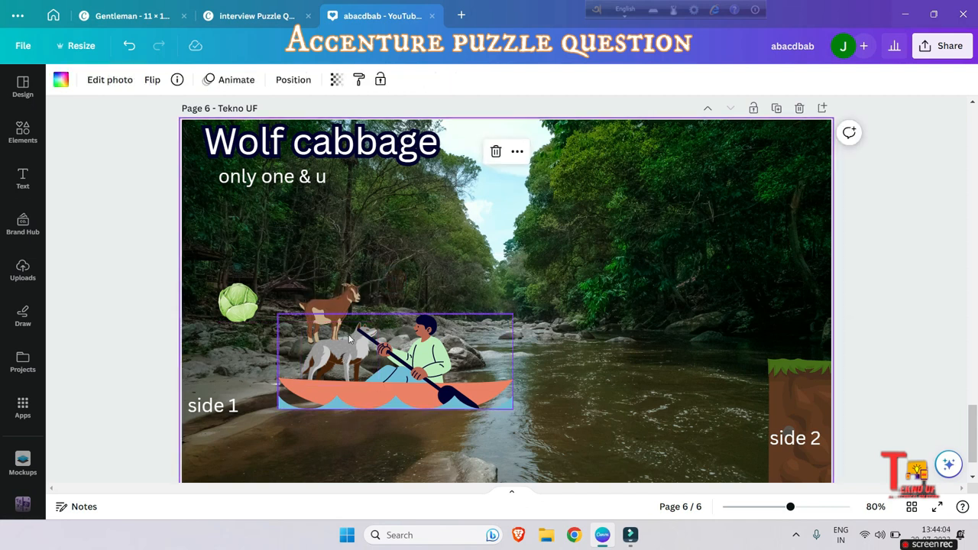
click(339, 311)
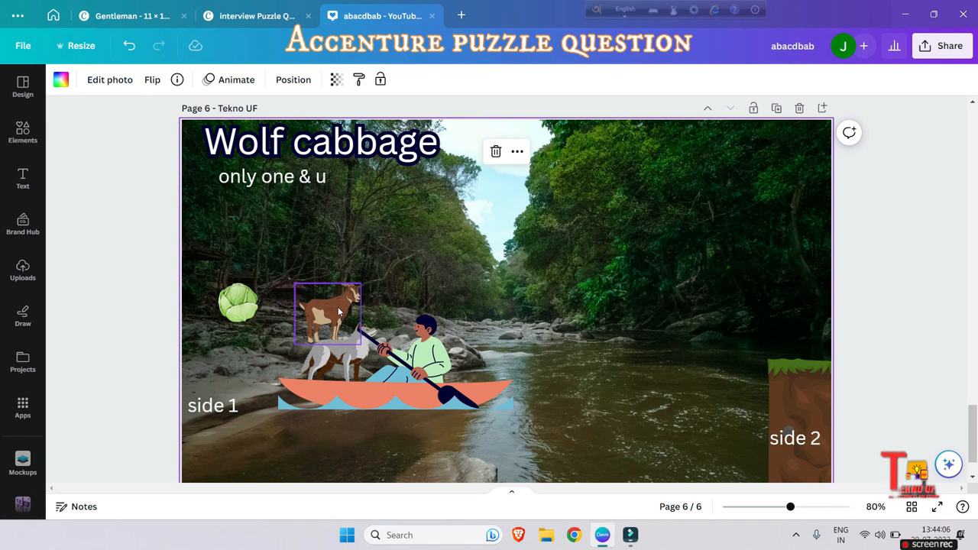
click(239, 303)
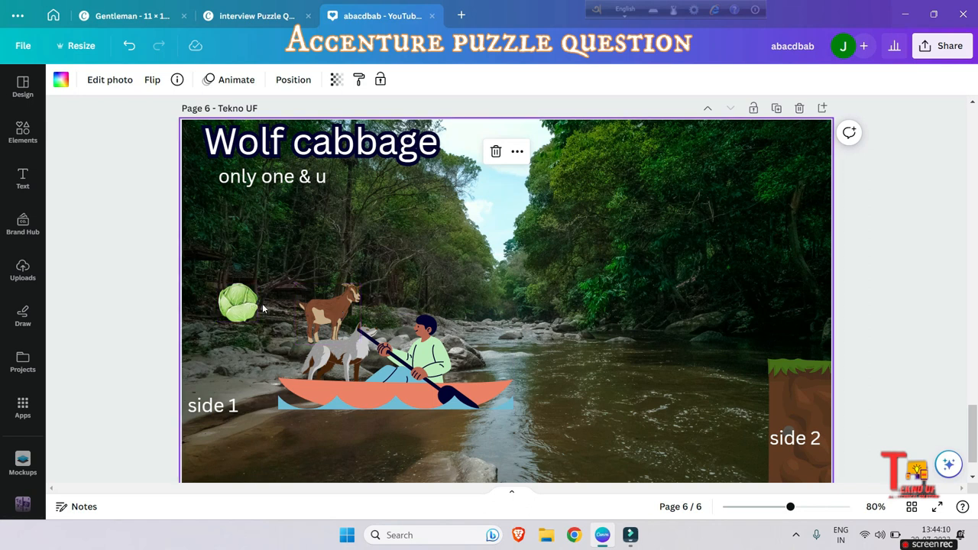
Step: Nudge the boat toward side 2, return the wolf to side 1 and bring the boat back
click(336, 348)
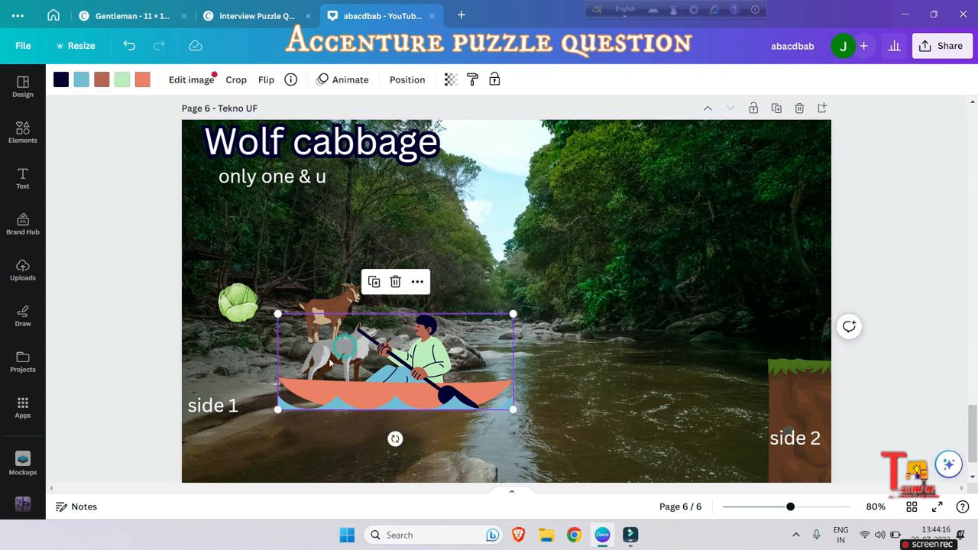
drag(394, 359, 456, 359)
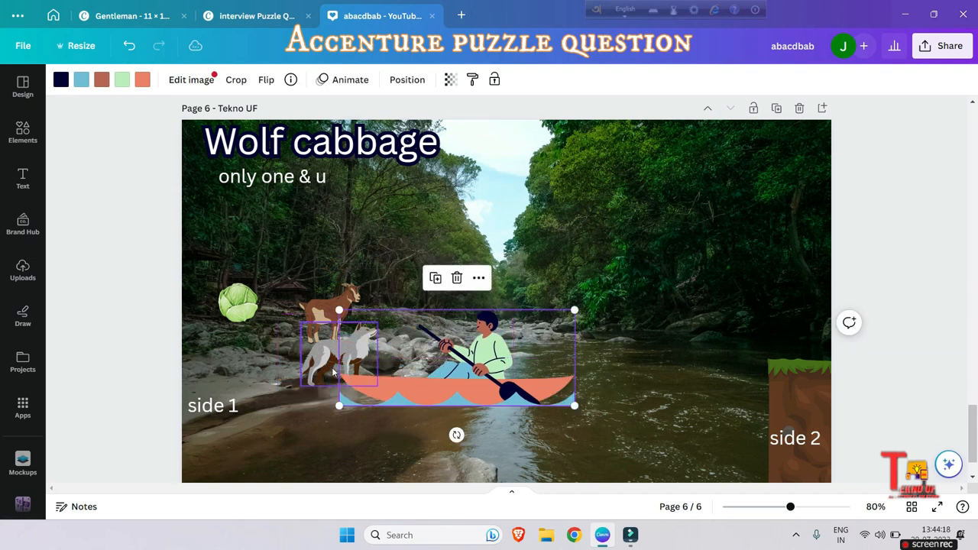
drag(339, 355, 257, 348)
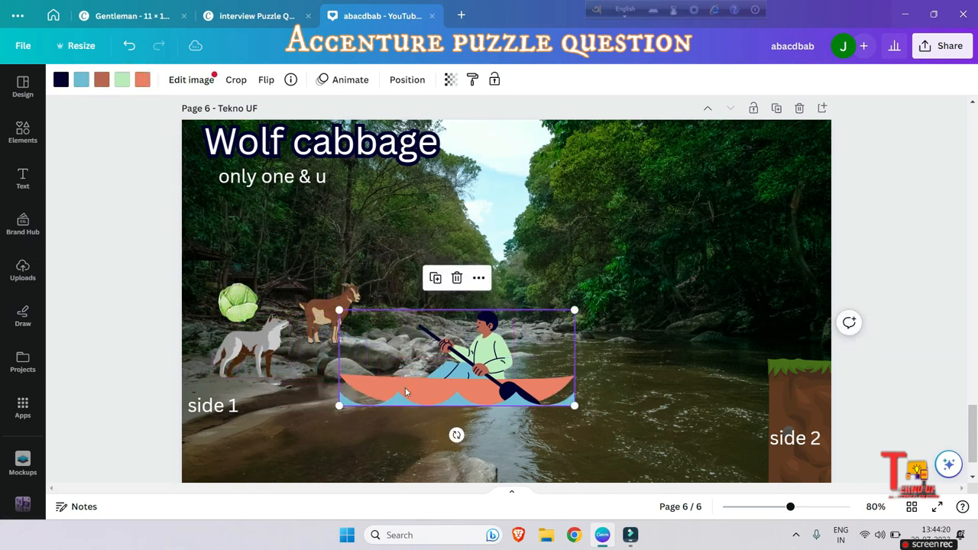
drag(456, 359, 399, 359)
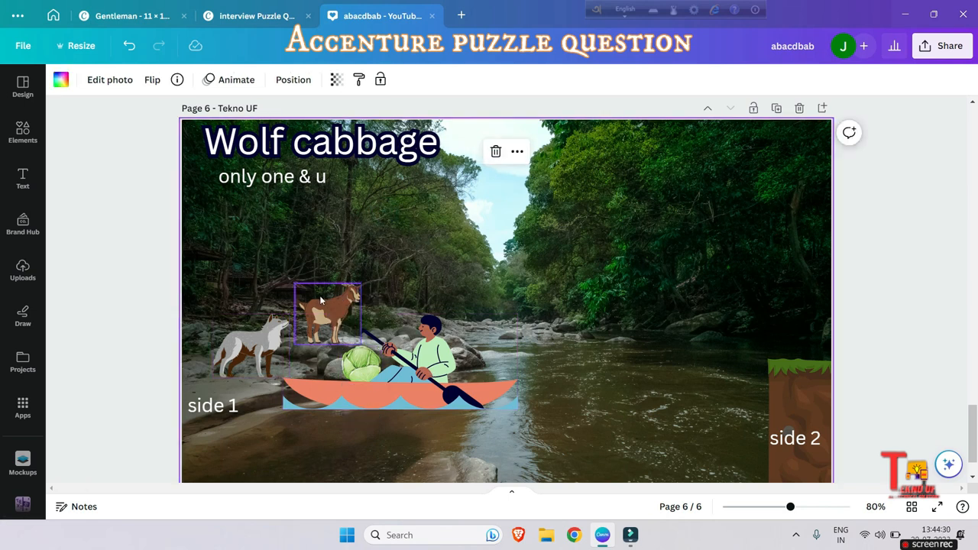
Step: Move the boat off the bank and place the cabbage into it
click(354, 364)
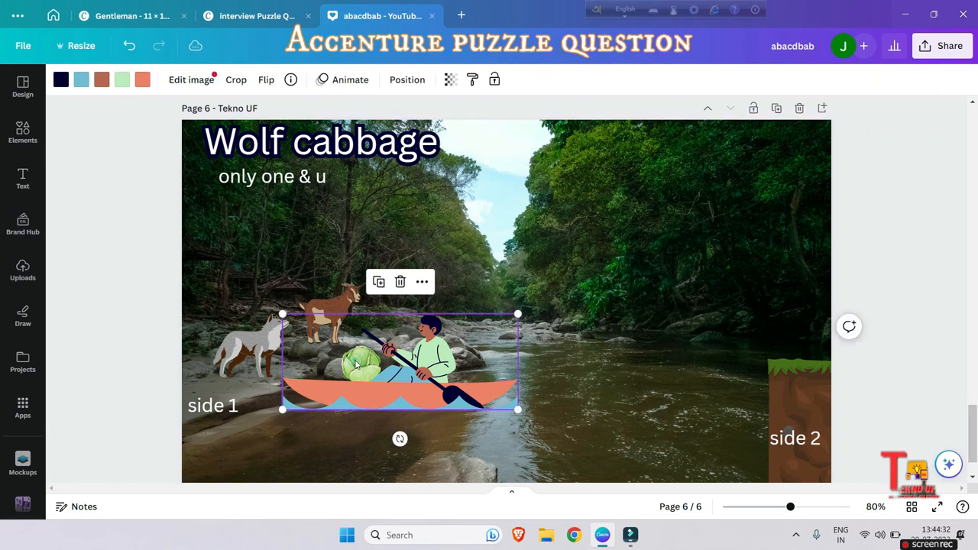
drag(397, 363, 476, 366)
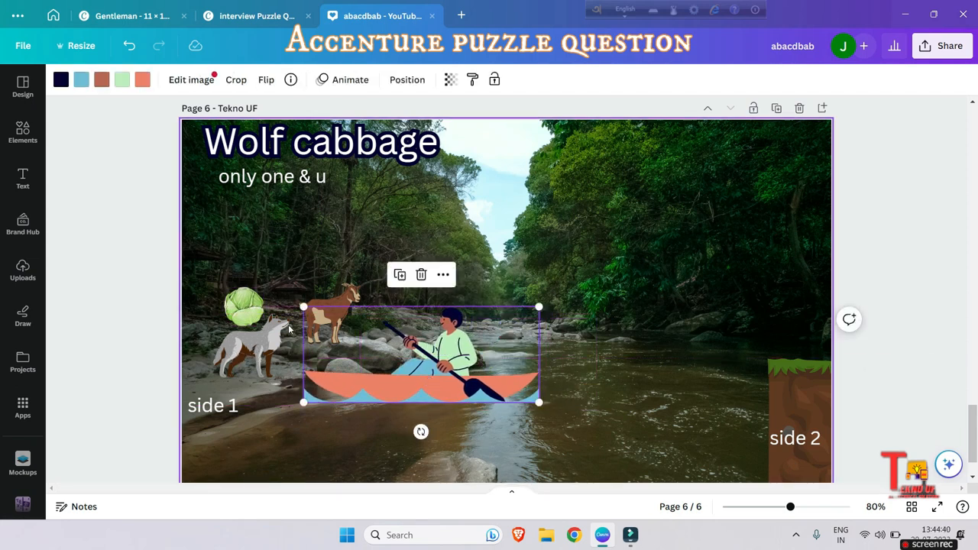
click(244, 306)
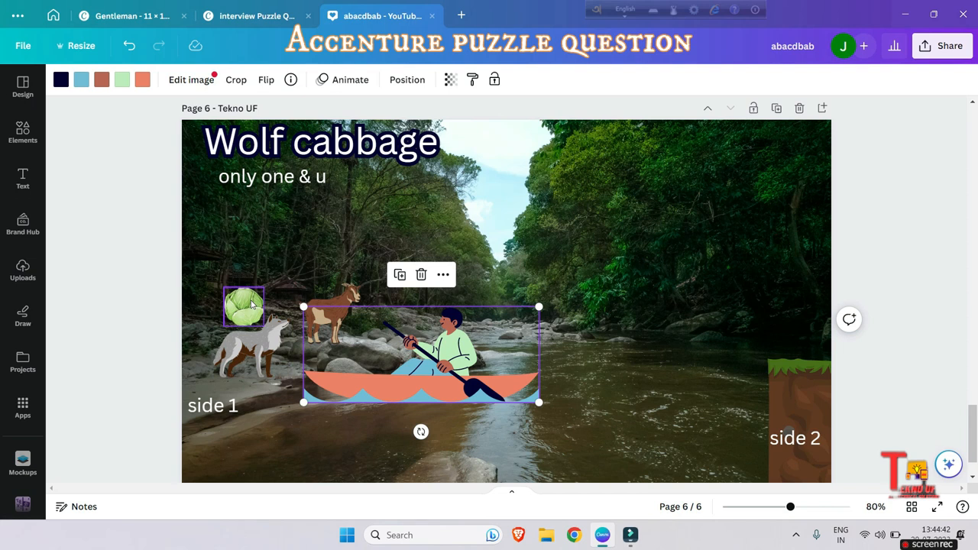
drag(245, 306, 397, 355)
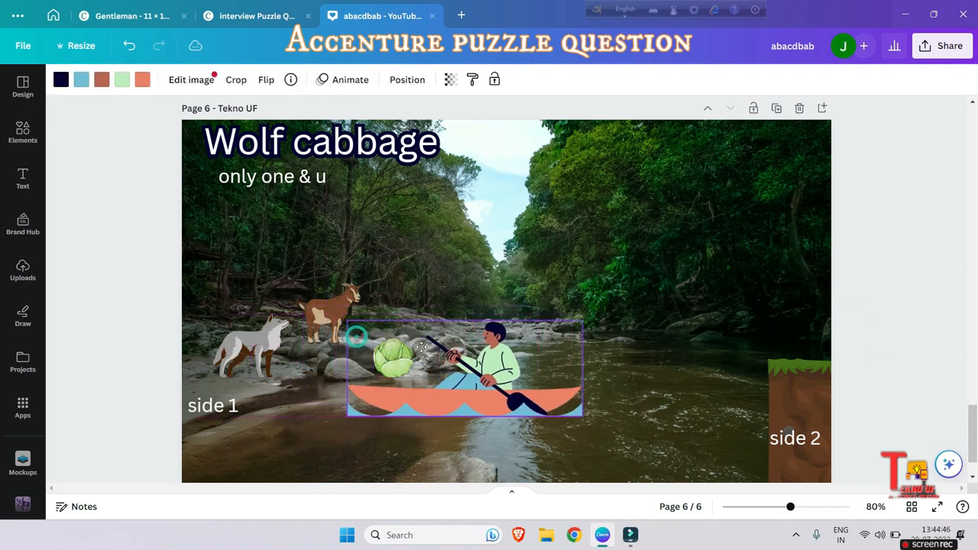
Step: Ferry the boat across the river and lift the goat out onto the side 1 rocks
drag(465, 372, 659, 374)
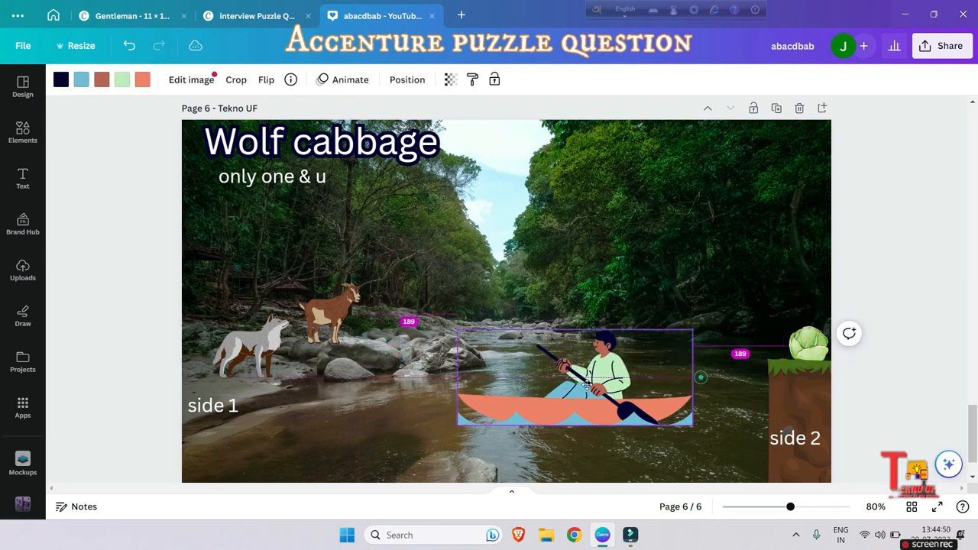
drag(575, 374, 441, 354)
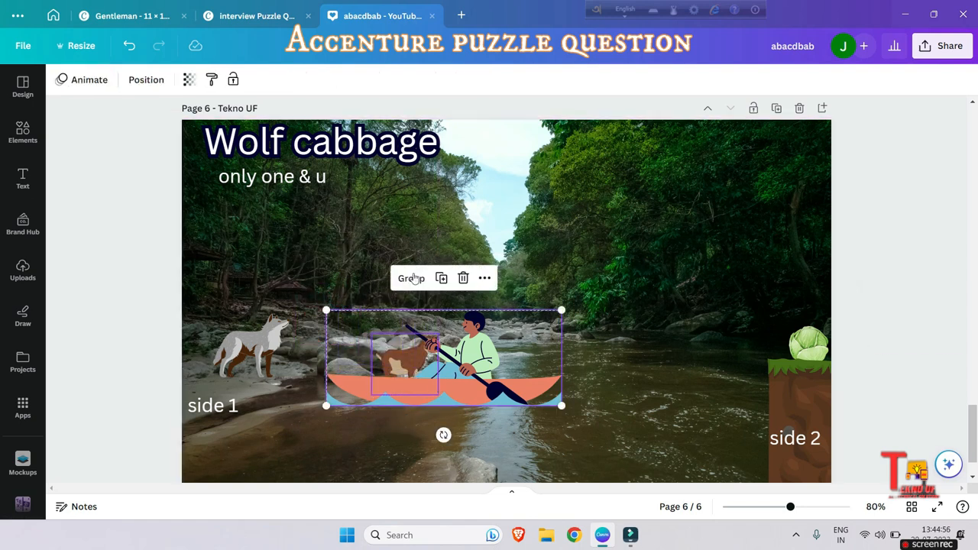
drag(443, 354, 638, 375)
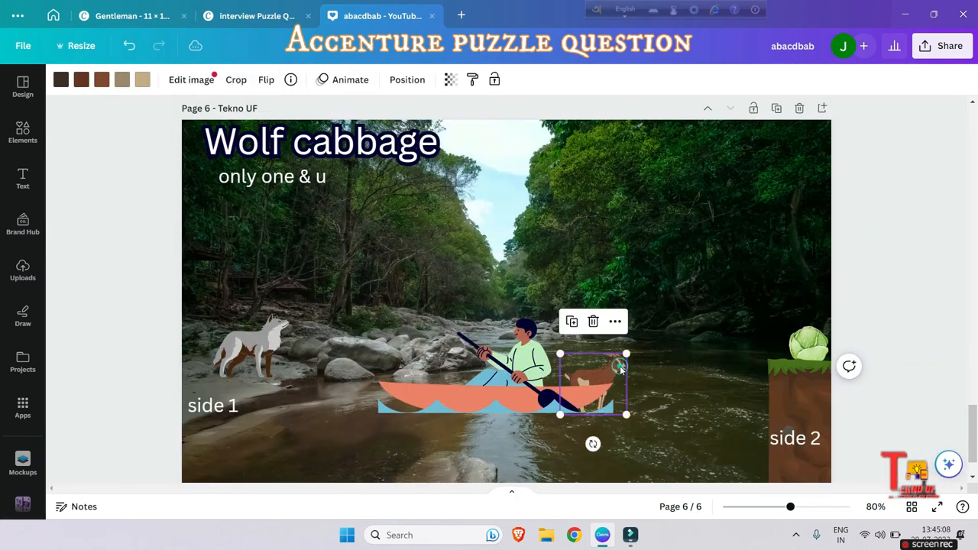
drag(593, 385, 791, 324)
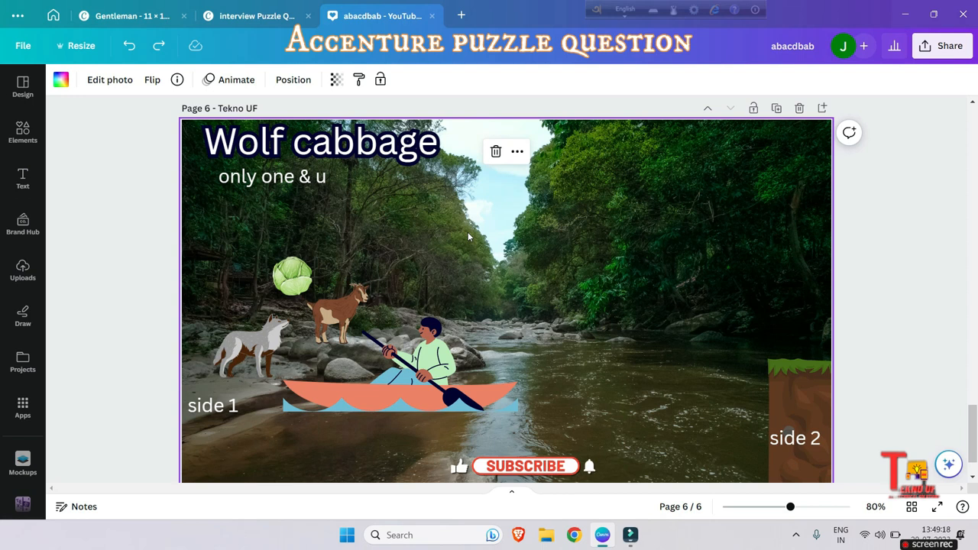
Step: Carry the goat over to the side 2 cliff and pick the wolf for loading
click(333, 313)
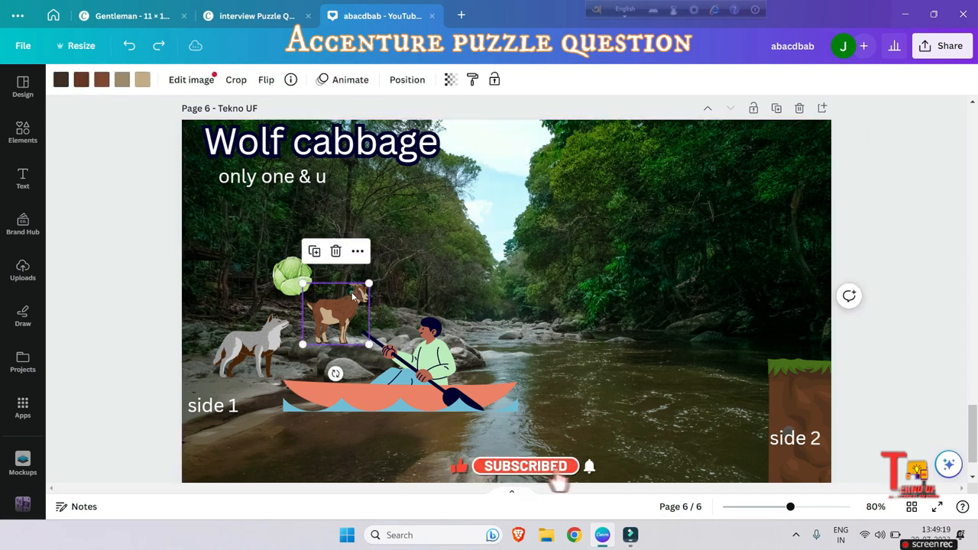
drag(336, 313, 486, 336)
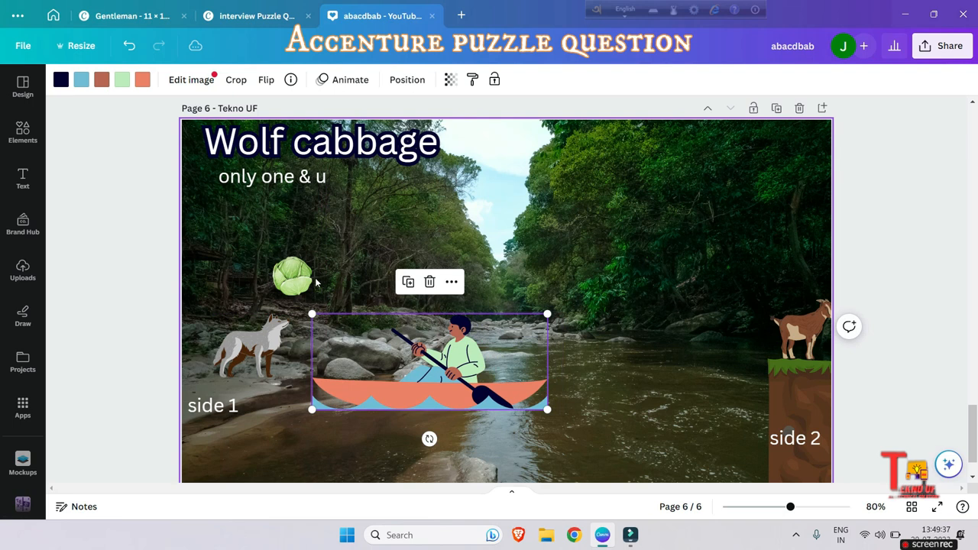
click(294, 275)
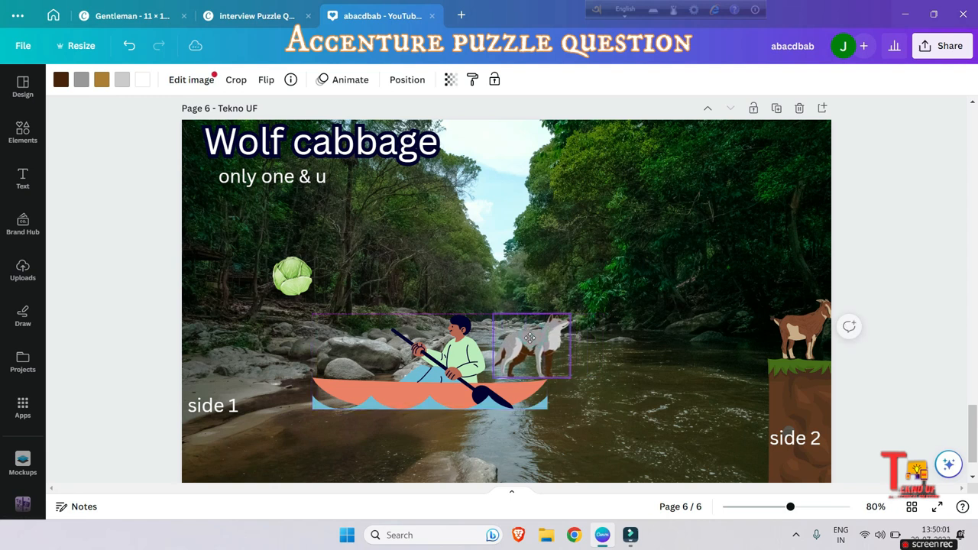
Step: Sail the boat with the wolf to side 2 and load the goat into the boat
click(529, 348)
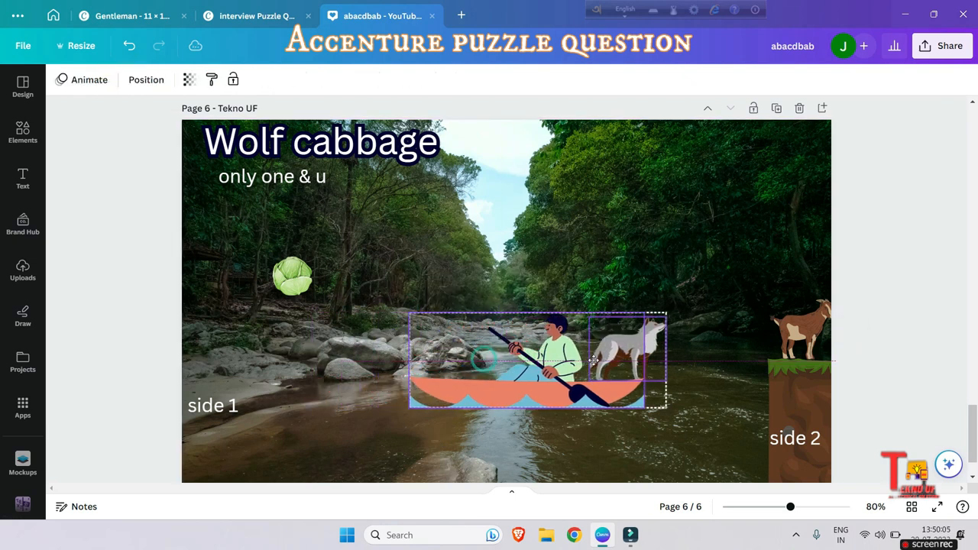
drag(535, 360, 654, 359)
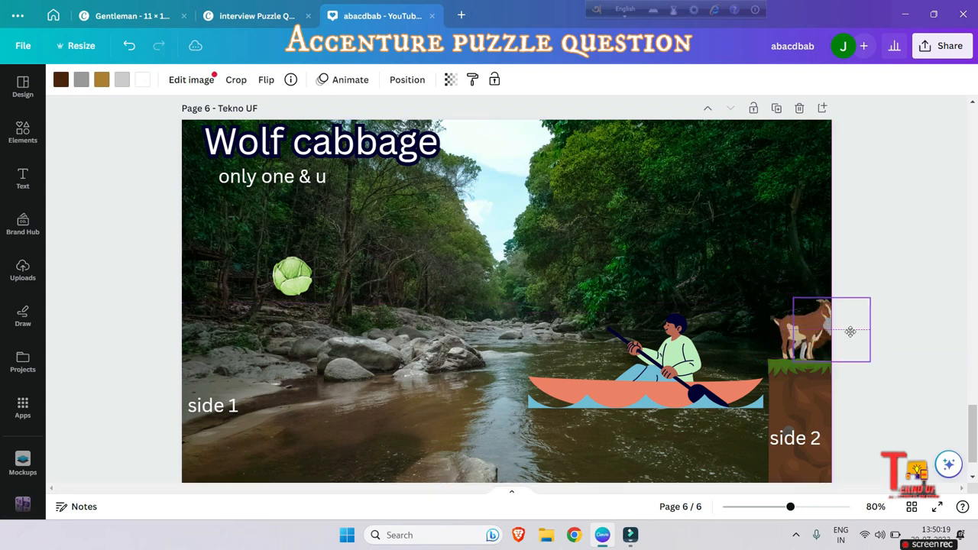
click(810, 333)
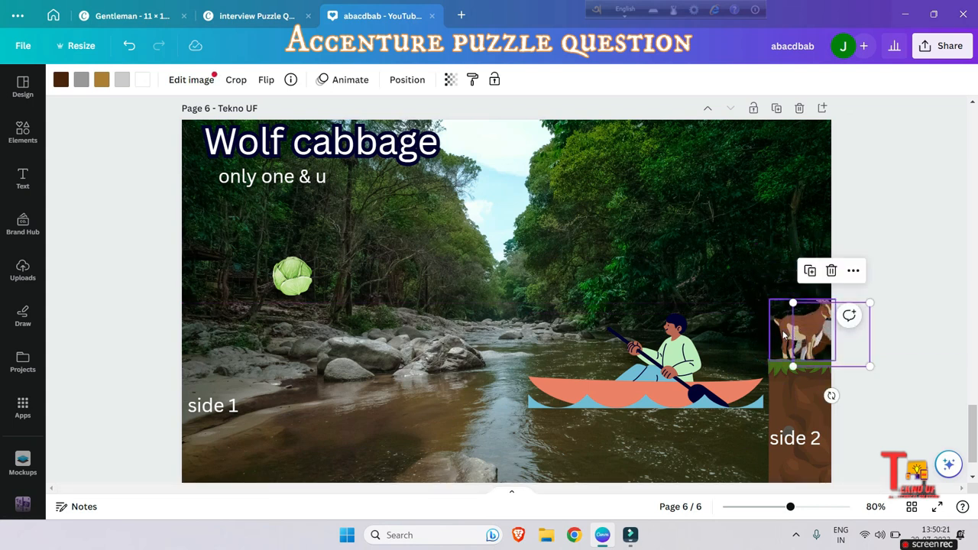
drag(800, 333, 584, 366)
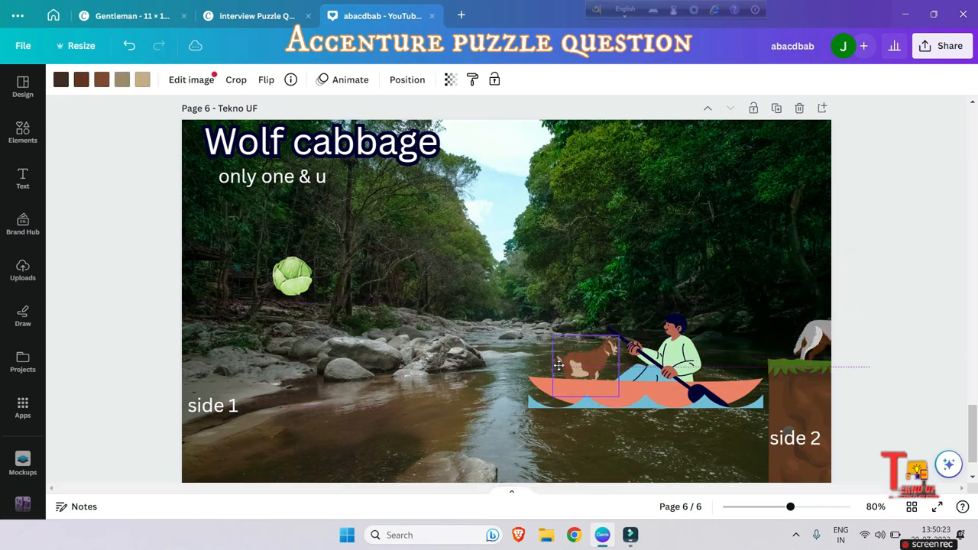
drag(583, 367, 550, 352)
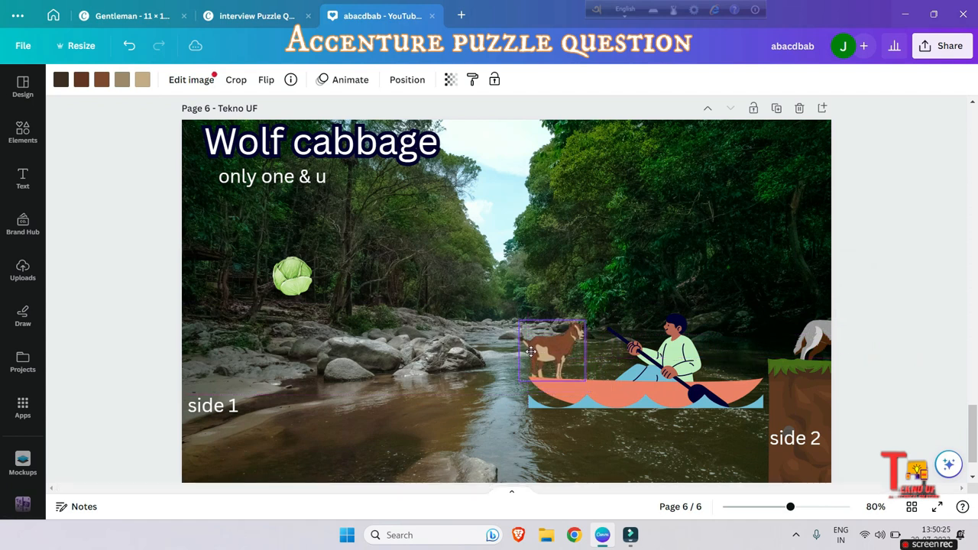
Step: Bring the boat back and drop the goat on the side 1 shore
click(550, 351)
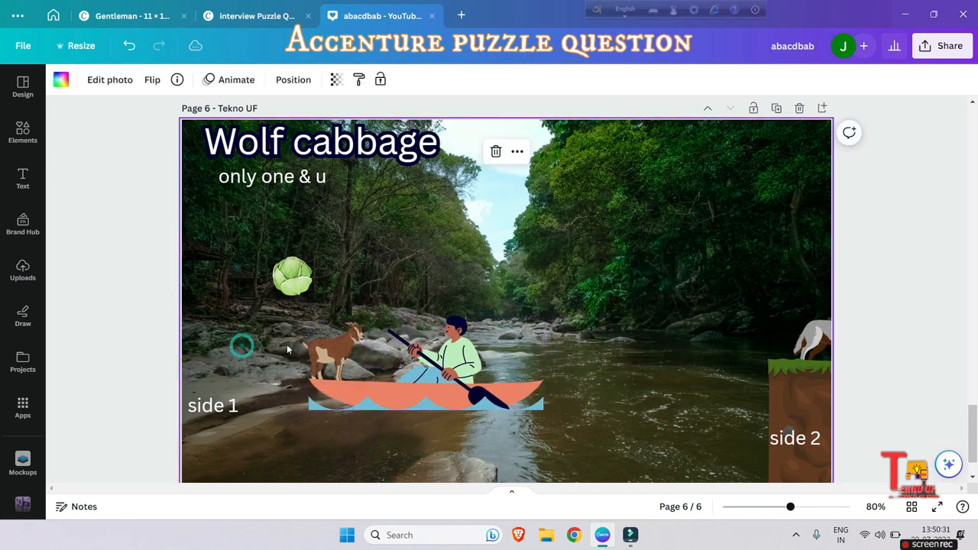
click(329, 355)
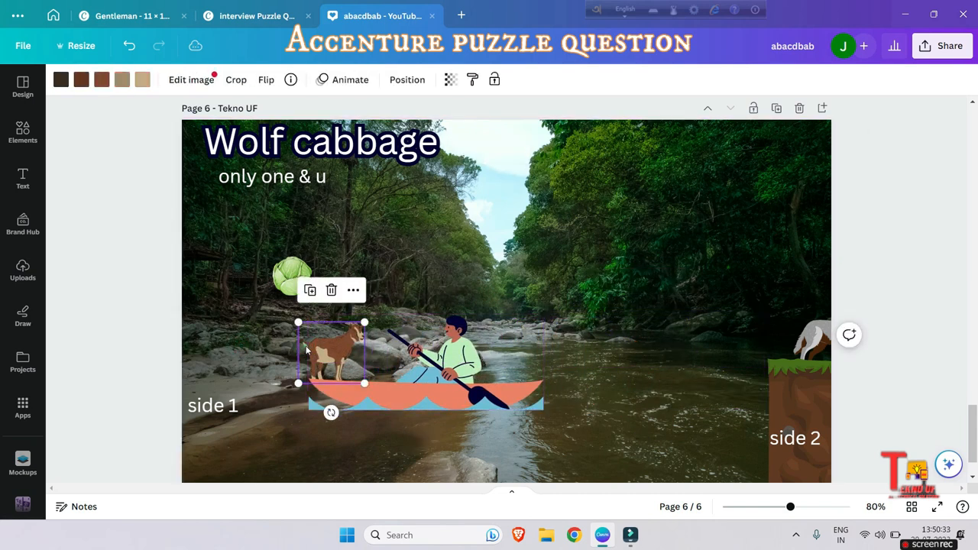
drag(333, 351, 272, 344)
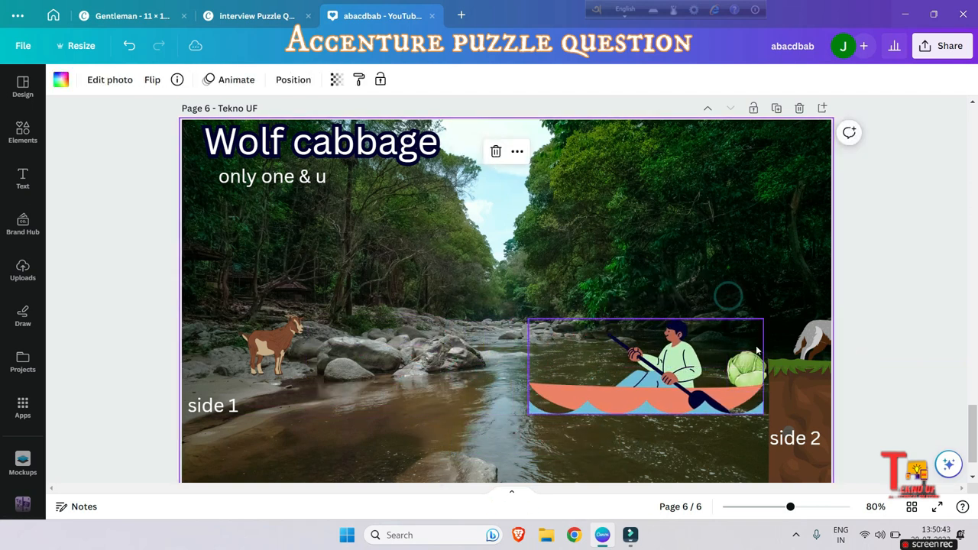
Step: Unload the cabbage onto side 2 and put the goat into the boat
click(645, 367)
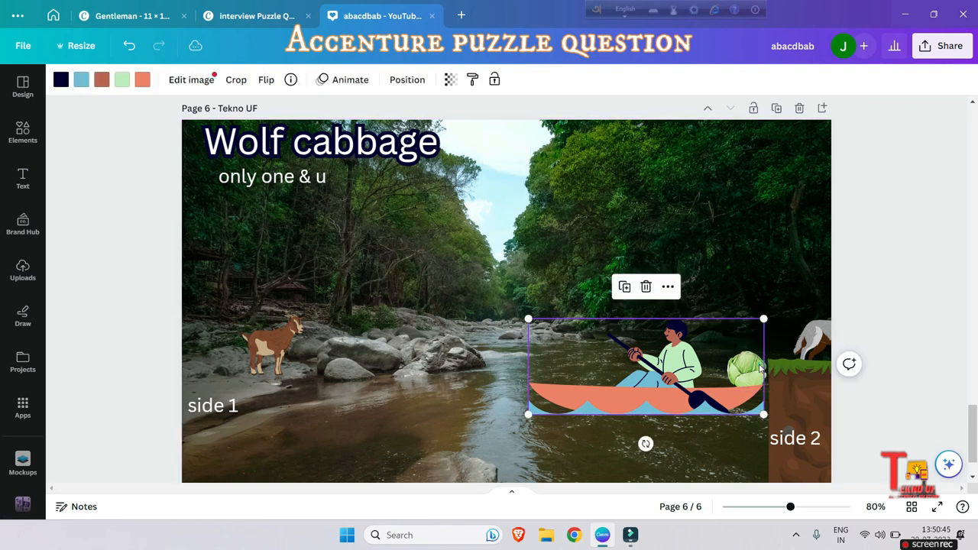
drag(746, 367, 764, 364)
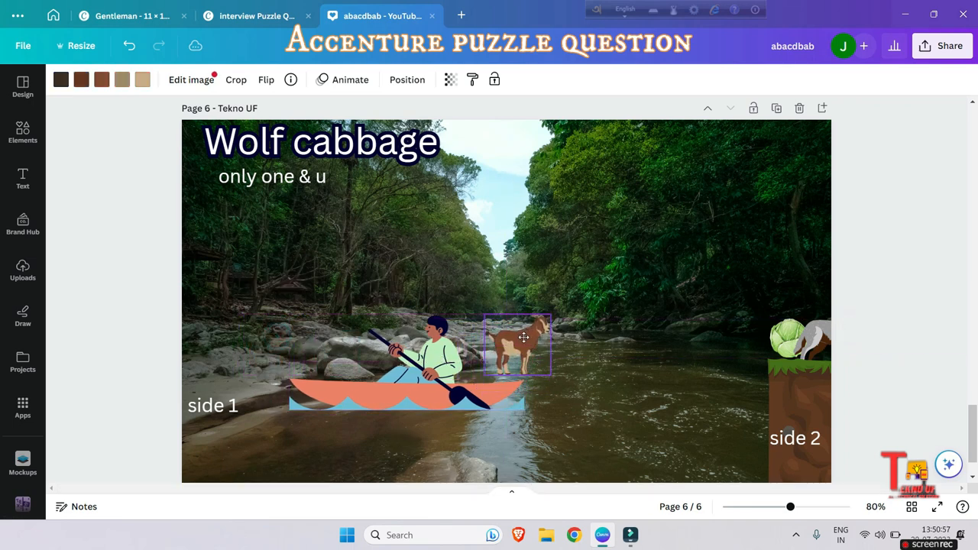
drag(523, 338, 523, 348)
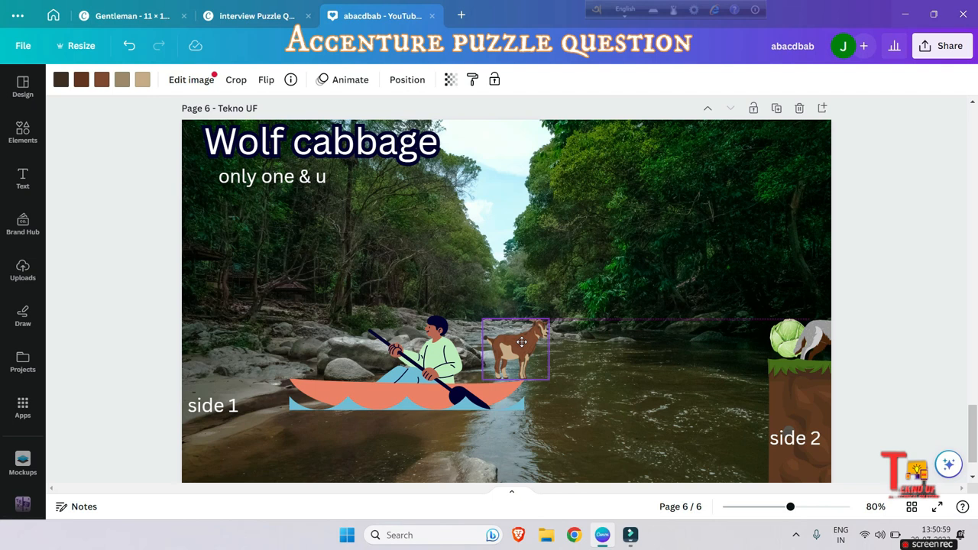
click(522, 350)
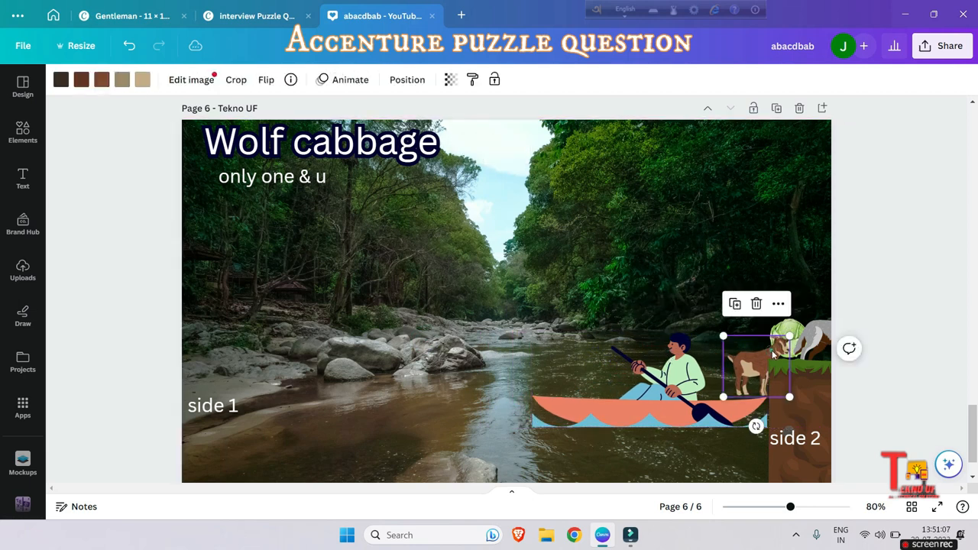
Step: Place the goat on the side 2 cliff beside the wolf and cabbage
drag(752, 367, 802, 336)
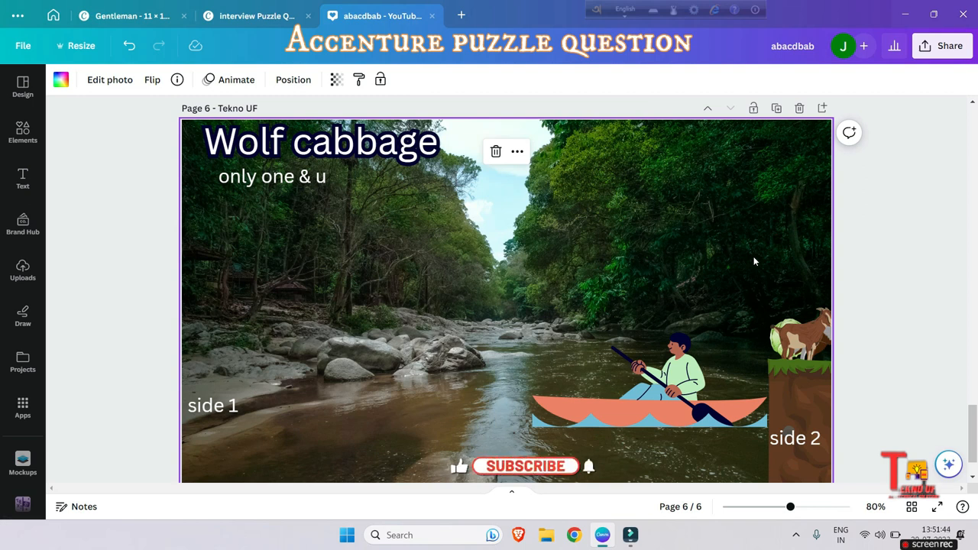
click(526, 466)
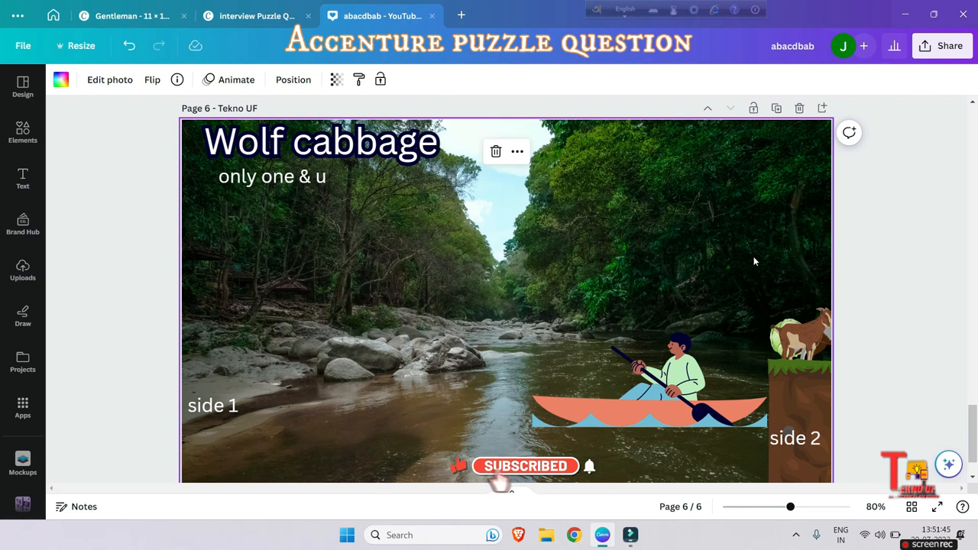